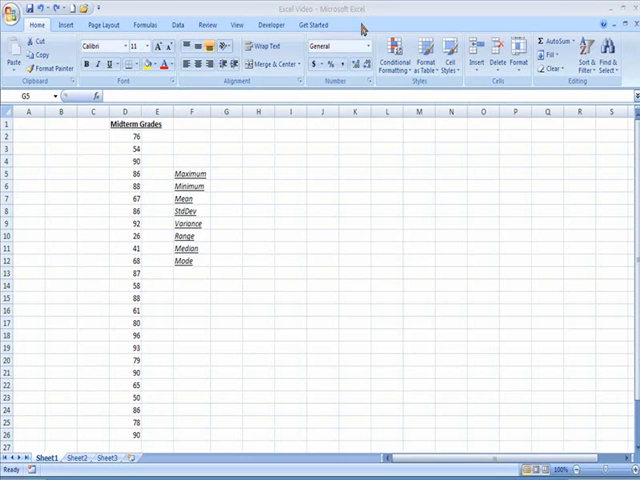
{"action": "mouse_move", "coordinate": [316, 202]}
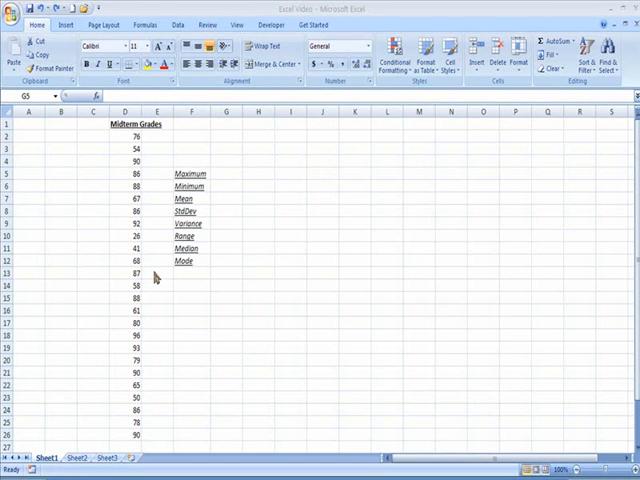
{"action": "mouse_move", "coordinate": [250, 205]}
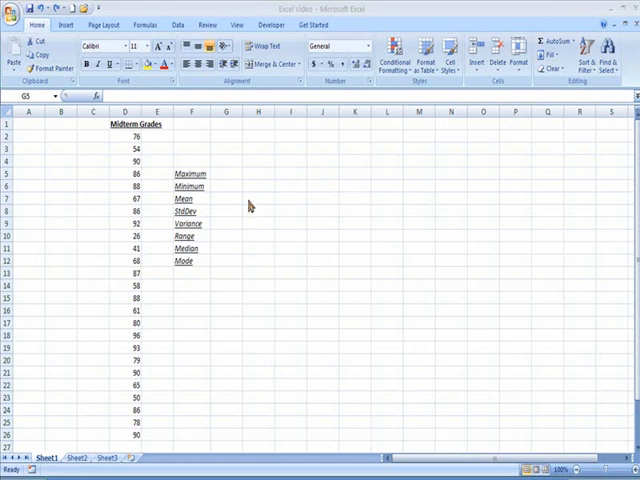
{"action": "mouse_move", "coordinate": [252, 192]}
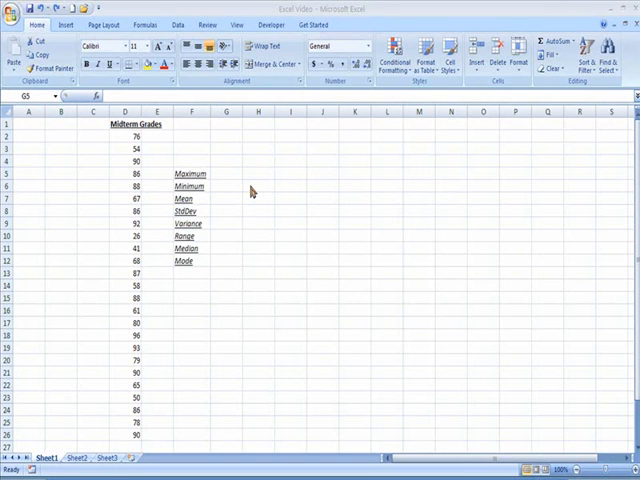
{"action": "mouse_move", "coordinate": [90, 289]}
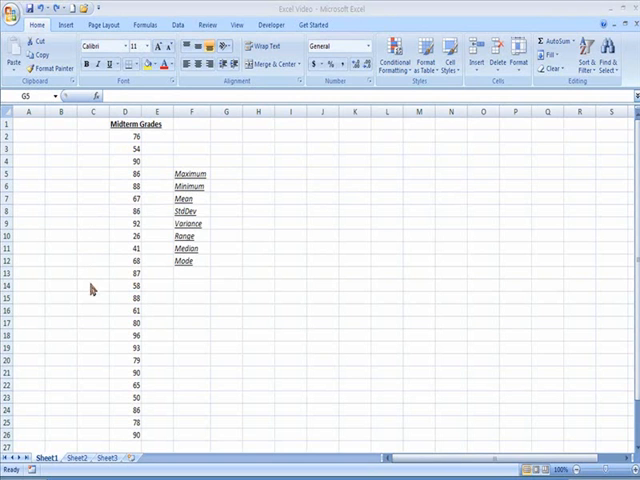
{"action": "mouse_move", "coordinate": [194, 180]}
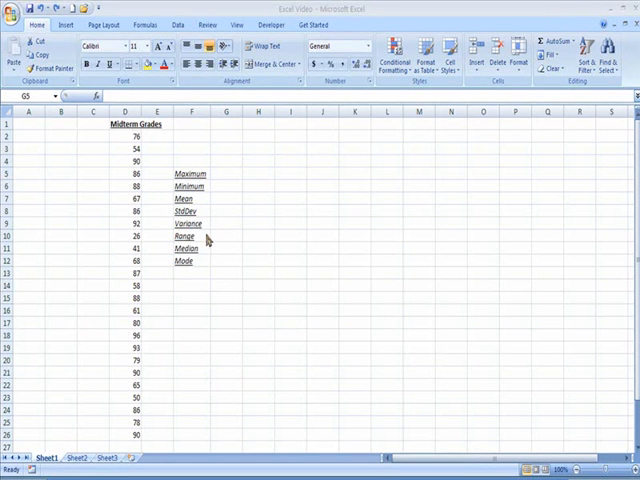
{"action": "mouse_move", "coordinate": [205, 263]}
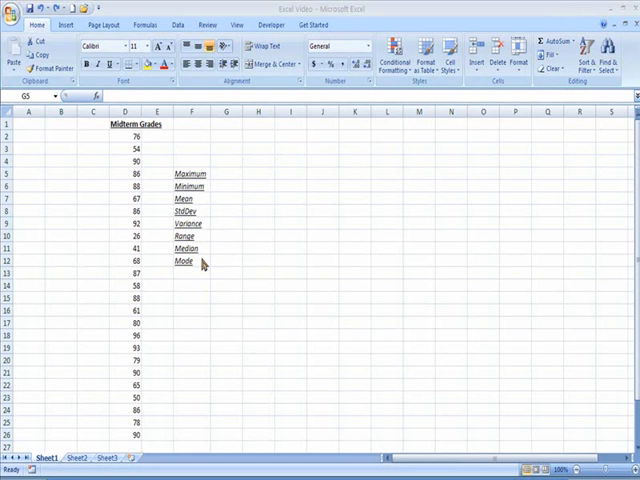
{"action": "mouse_move", "coordinate": [199, 258]}
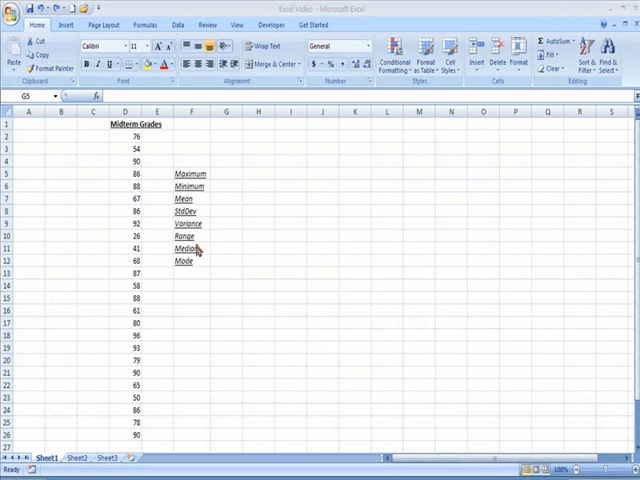
- Select the grades D2:D26, try larger and smaller font sizes, then restore their formatting
{"action": "left_click", "coordinate": [224, 172]}
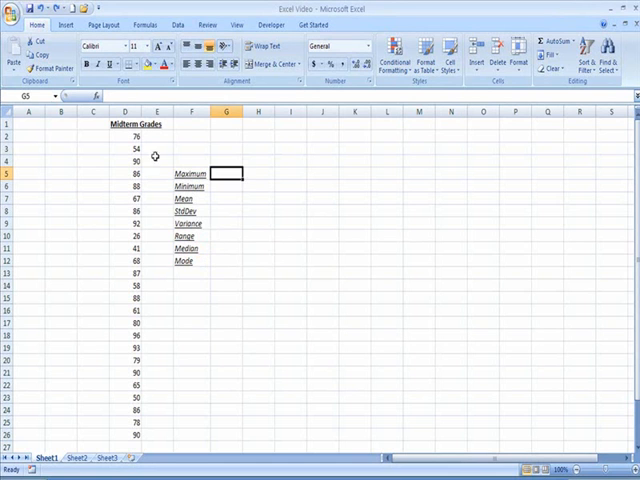
{"action": "left_click", "coordinate": [130, 136]}
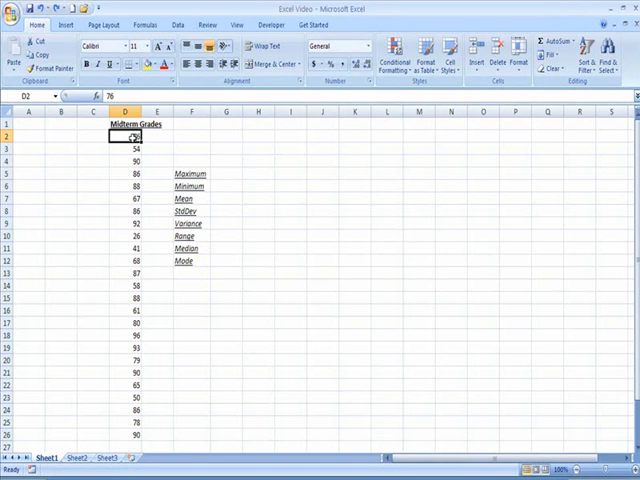
{"action": "left_click_drag", "start_coordinate": [128, 137], "coordinate": [128, 404]}
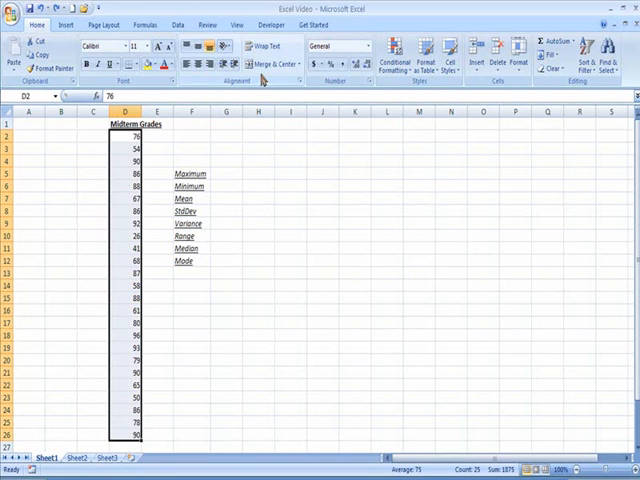
{"action": "left_click", "coordinate": [157, 47]}
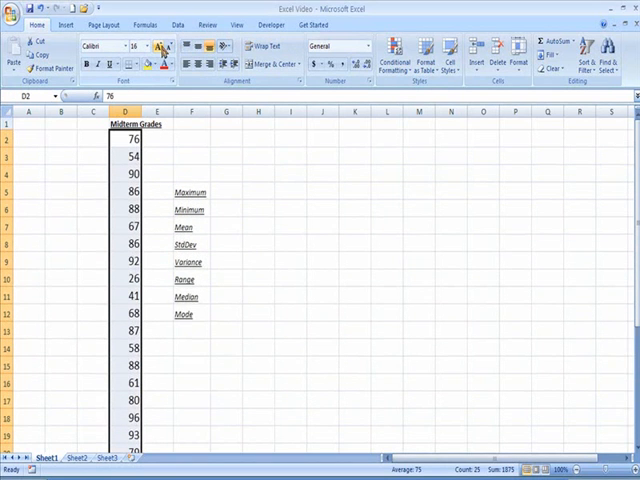
{"action": "left_click", "coordinate": [126, 46]}
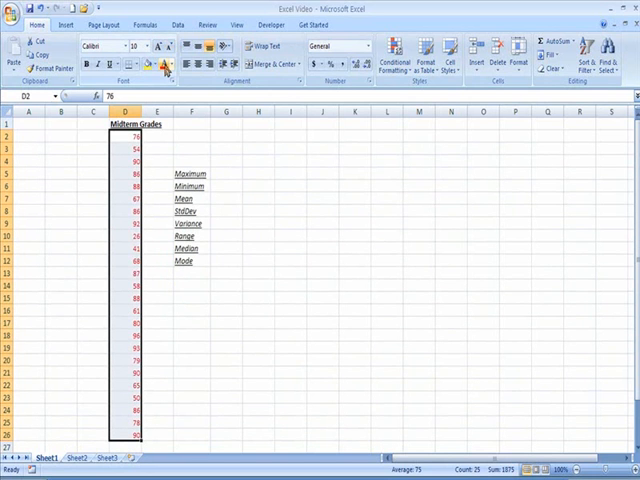
{"action": "left_click", "coordinate": [165, 64]}
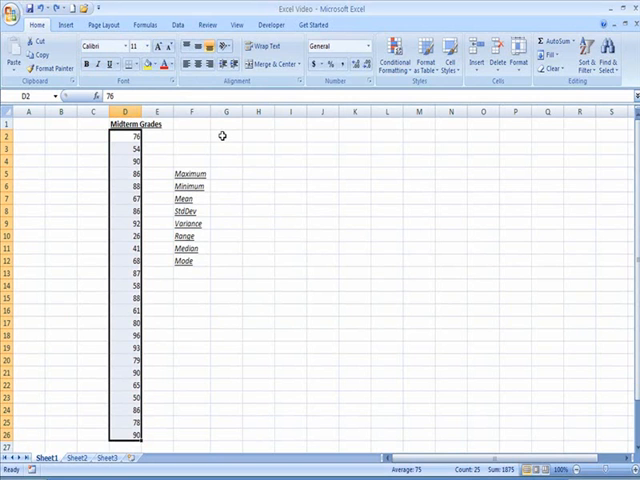
- Start a Statistical function in G5 beside Maximum
{"action": "left_click", "coordinate": [192, 159]}
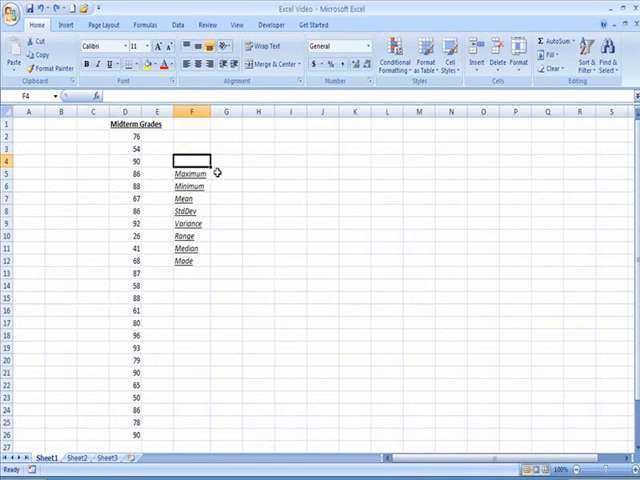
{"action": "left_click", "coordinate": [226, 173]}
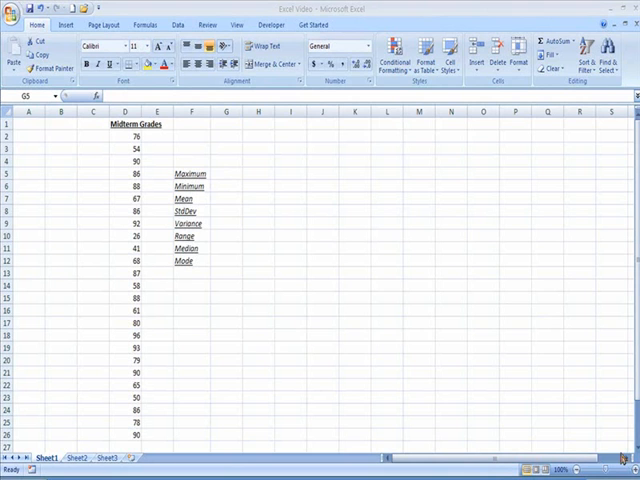
{"action": "mouse_move", "coordinate": [207, 310]}
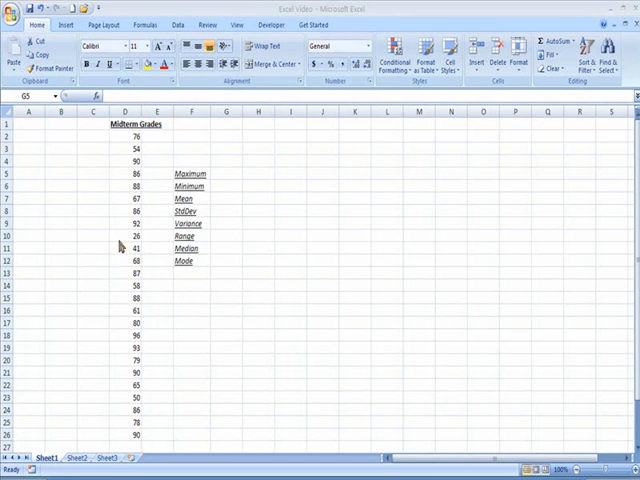
{"action": "mouse_move", "coordinate": [108, 299]}
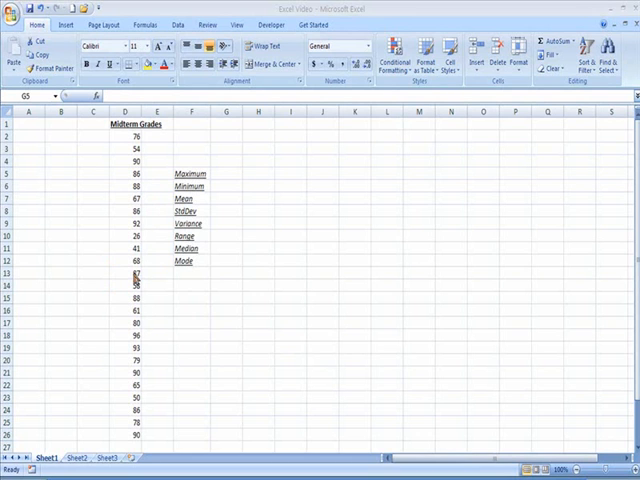
{"action": "mouse_move", "coordinate": [318, 285]}
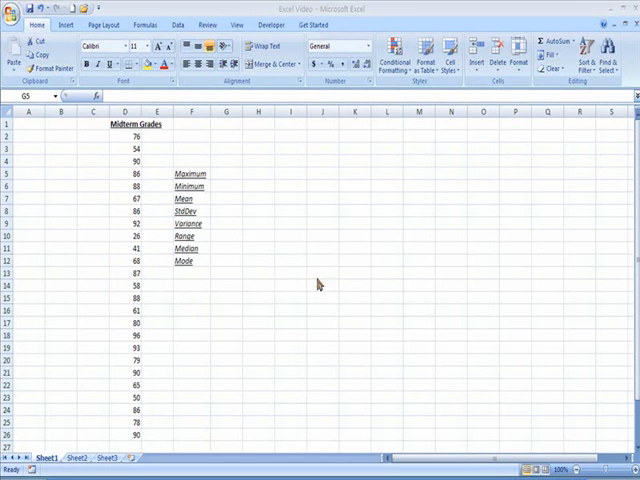
{"action": "mouse_move", "coordinate": [318, 283]}
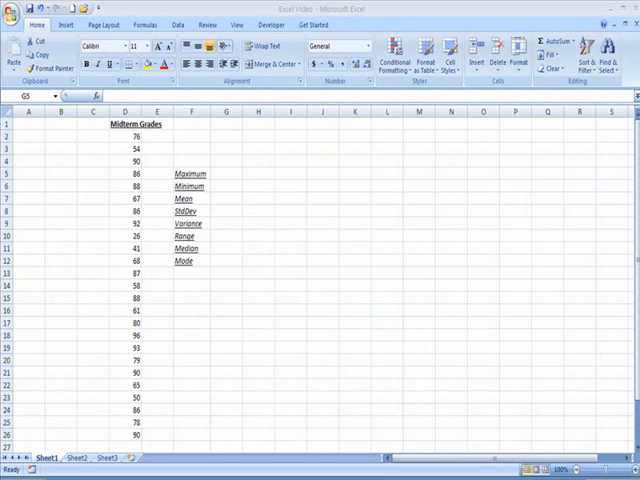
{"action": "left_click", "coordinate": [224, 113]}
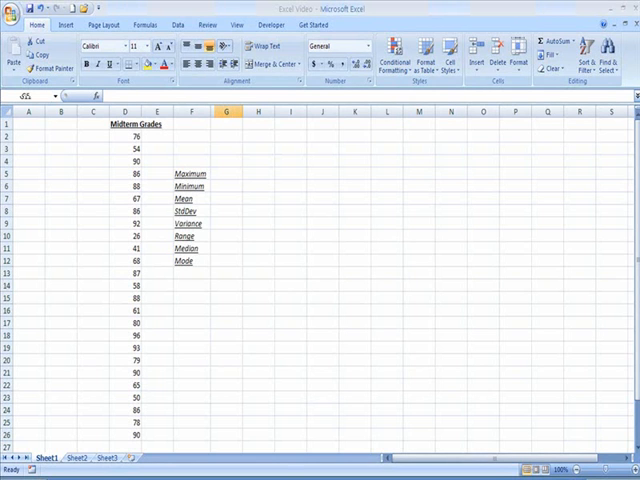
{"action": "left_click", "coordinate": [225, 248]}
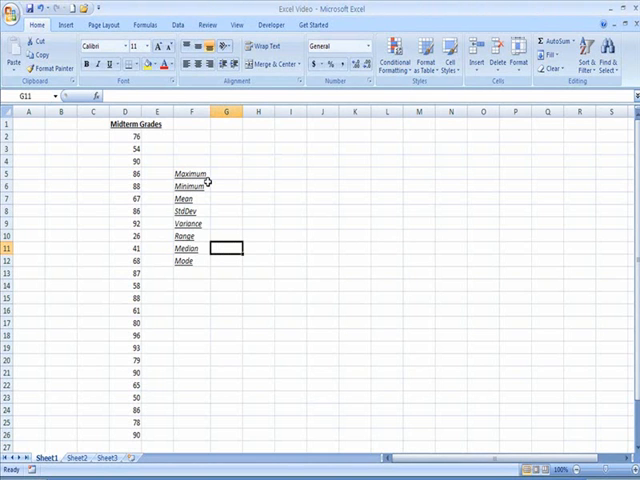
{"action": "left_click", "coordinate": [224, 173]}
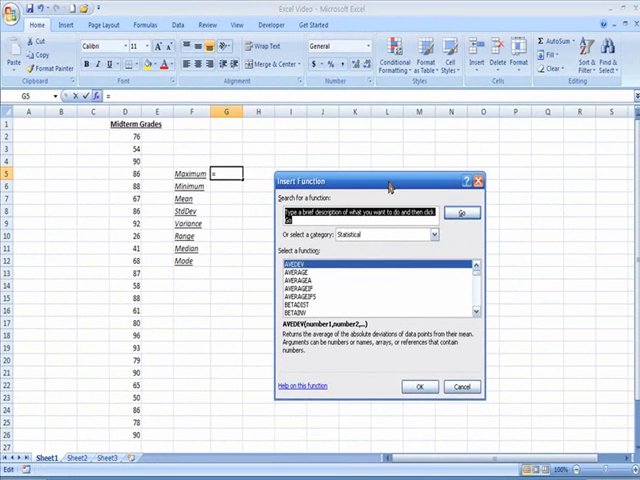
- Enter =MAX(D2:D26) in G5 so Maximum shows 96
{"action": "left_click", "coordinate": [424, 234]}
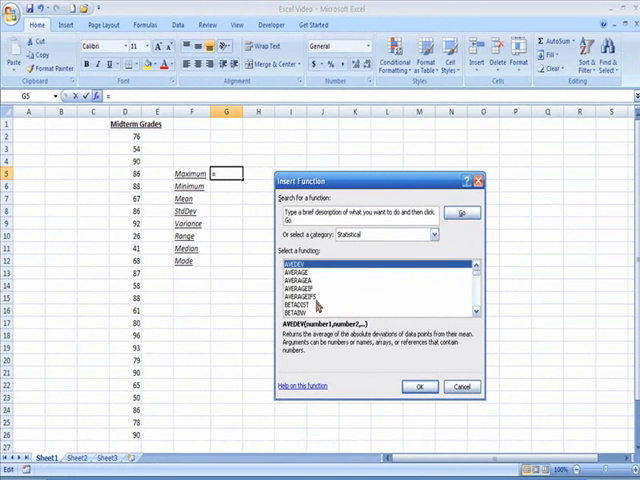
{"action": "left_click", "coordinate": [310, 298]}
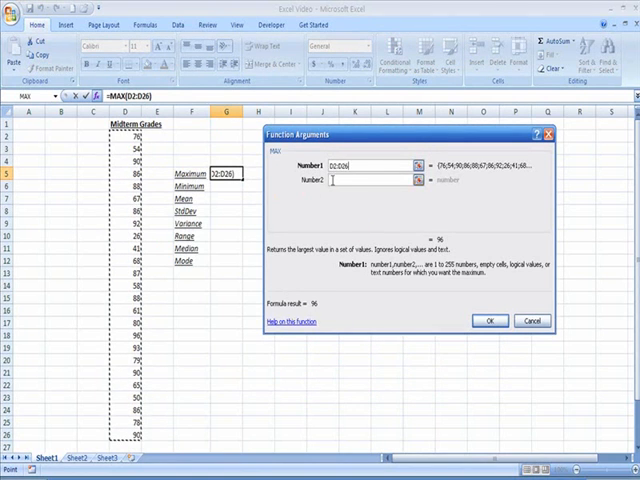
{"action": "mouse_move", "coordinate": [335, 182]}
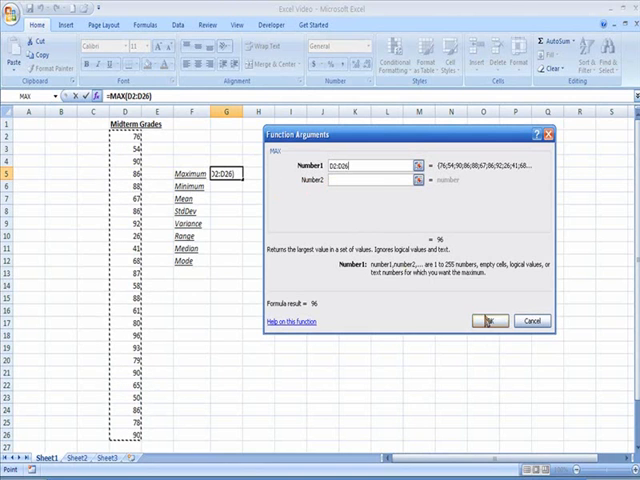
{"action": "left_click", "coordinate": [485, 321]}
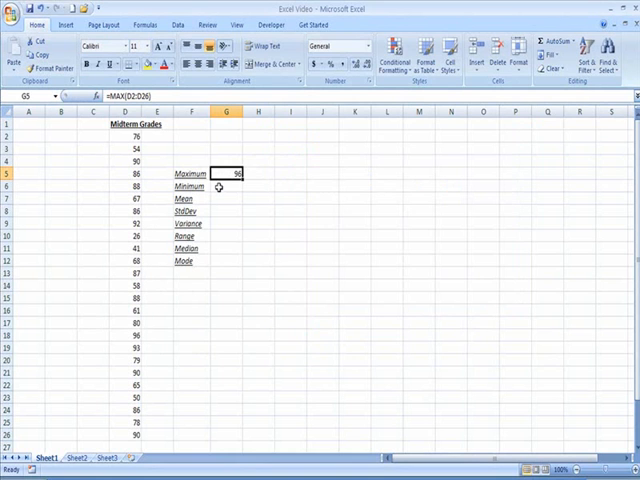
- Enter =MIN(D2:D26) in G6 so Minimum shows 26
{"action": "left_click", "coordinate": [93, 95]}
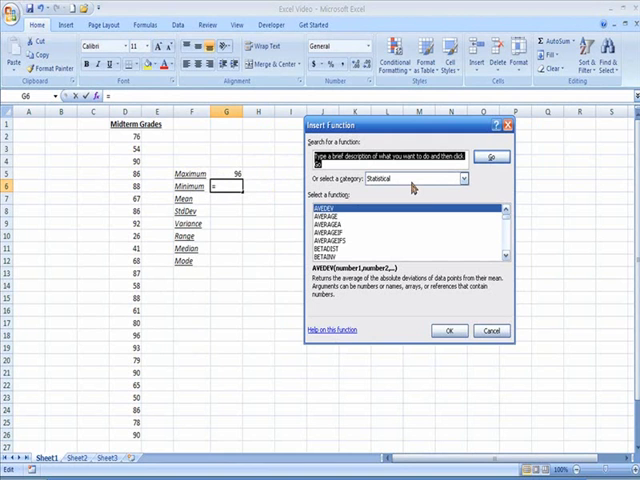
{"action": "left_click", "coordinate": [350, 227]}
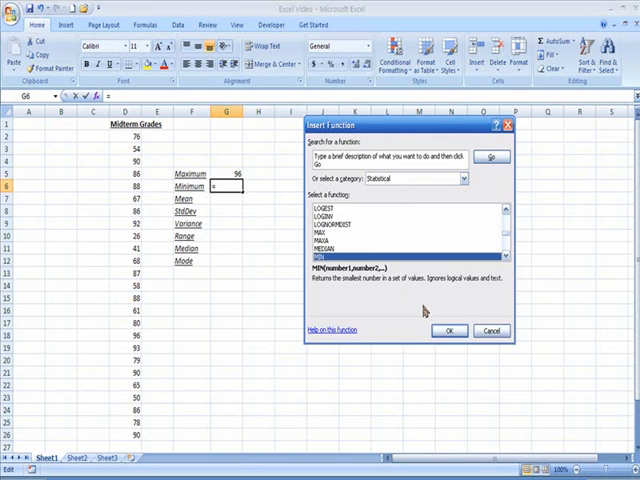
{"action": "mouse_move", "coordinate": [449, 330]}
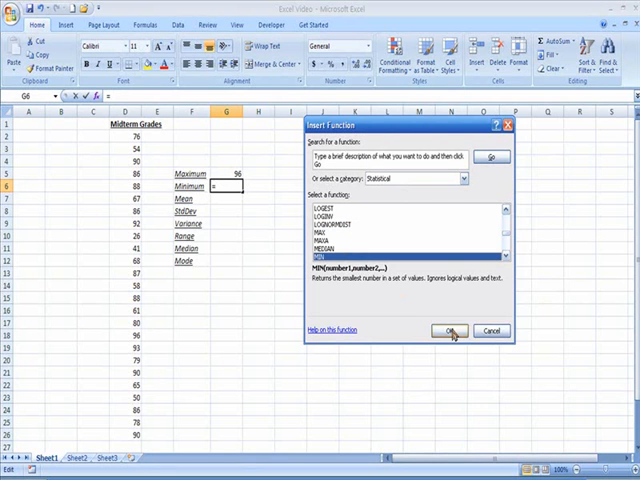
{"action": "left_click", "coordinate": [451, 331]}
{"action": "type", "text": "D2:D26"}
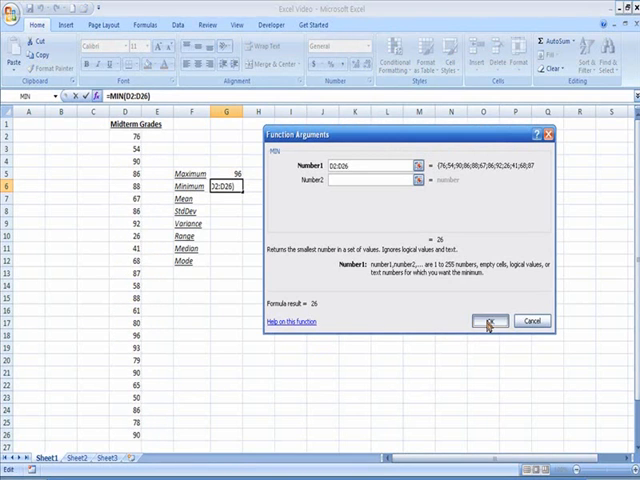
{"action": "left_click", "coordinate": [487, 321]}
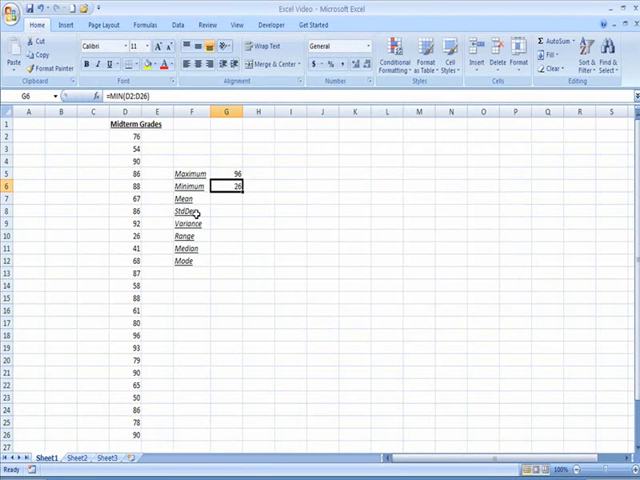
{"action": "left_click", "coordinate": [224, 197]}
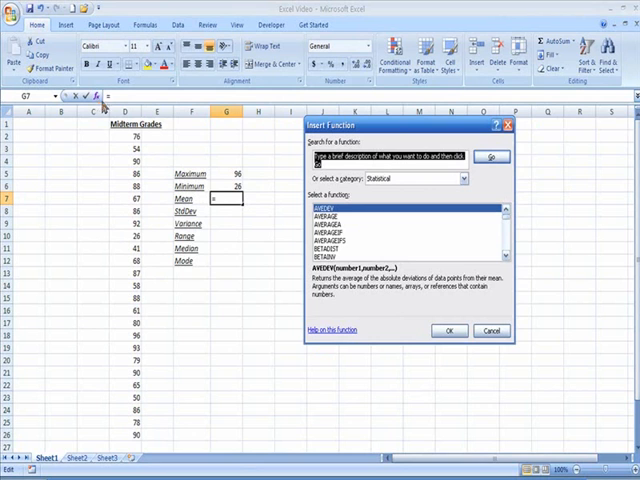
{"action": "mouse_move", "coordinate": [452, 179]}
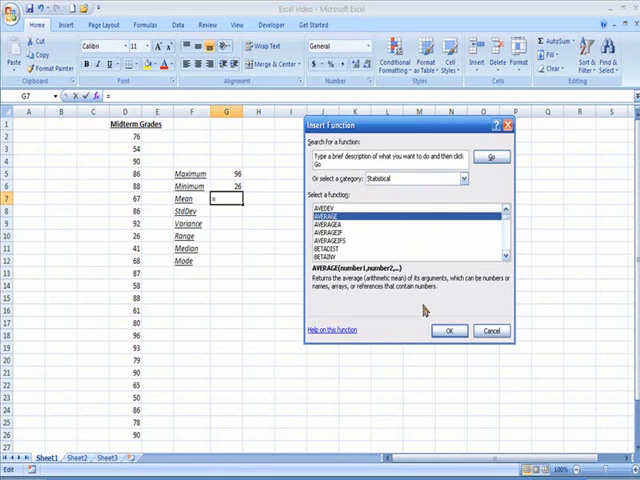
- Enter =AVERAGE(D2:D26) in G7 so Mean shows 75
{"action": "left_click", "coordinate": [450, 330]}
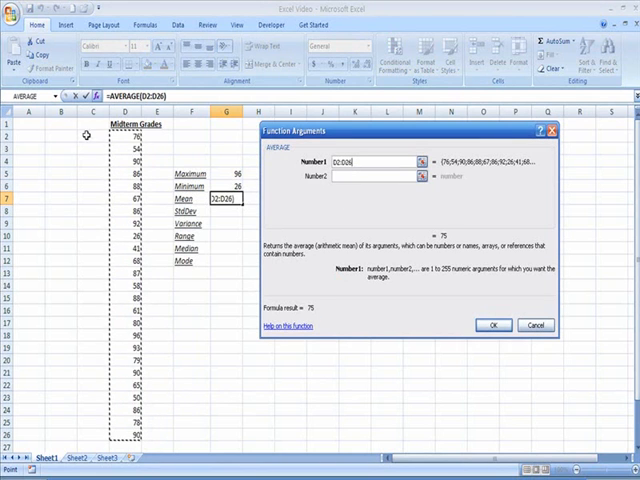
{"action": "left_click", "coordinate": [360, 177]}
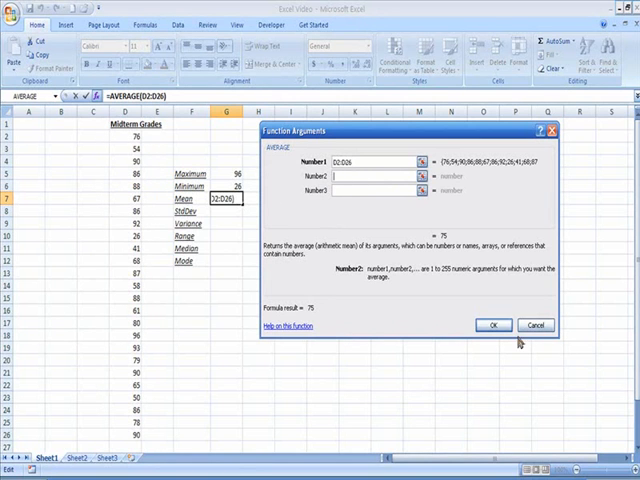
{"action": "left_click", "coordinate": [491, 325]}
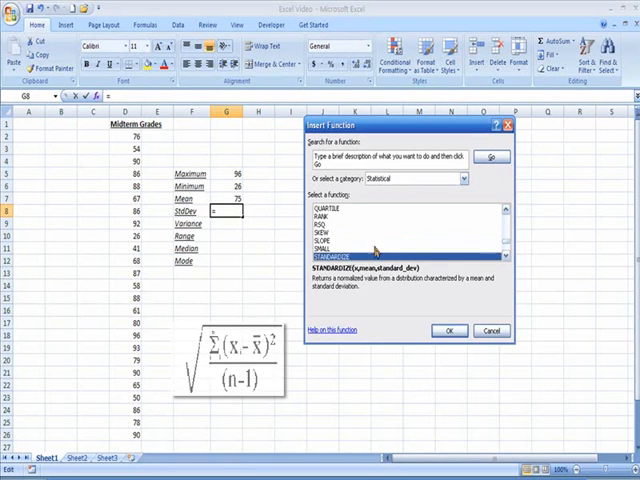
- Enter =STDEV(D2:D26) in G8 and reduce its decimals to show 18.196
{"action": "scroll", "scroll_direction": "down", "scroll_amount": 3}
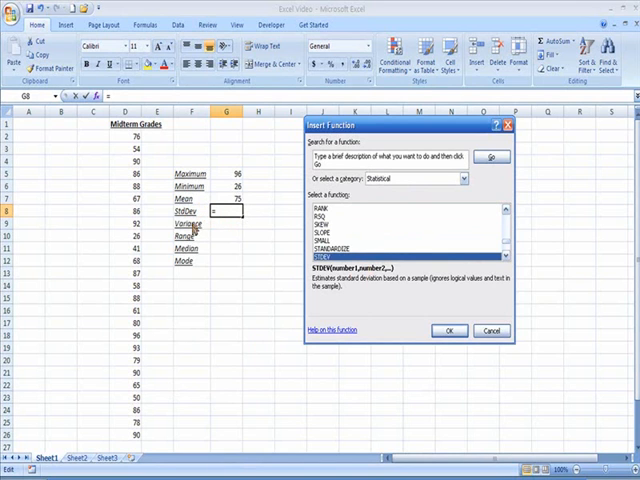
{"action": "left_click", "coordinate": [449, 330]}
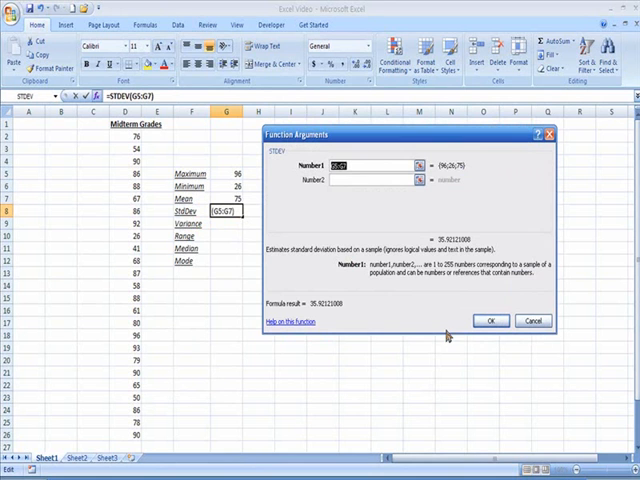
{"action": "left_click", "coordinate": [133, 142]}
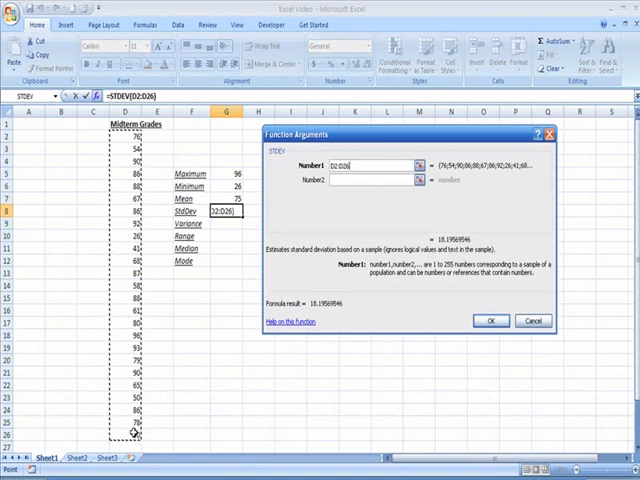
{"action": "left_click", "coordinate": [491, 321]}
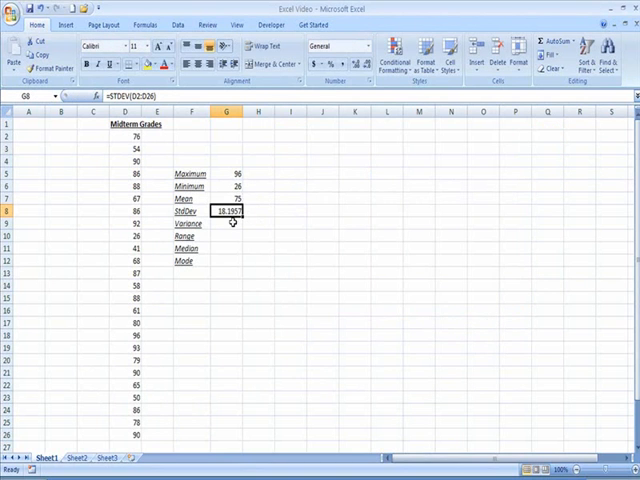
{"action": "mouse_move", "coordinate": [277, 190]}
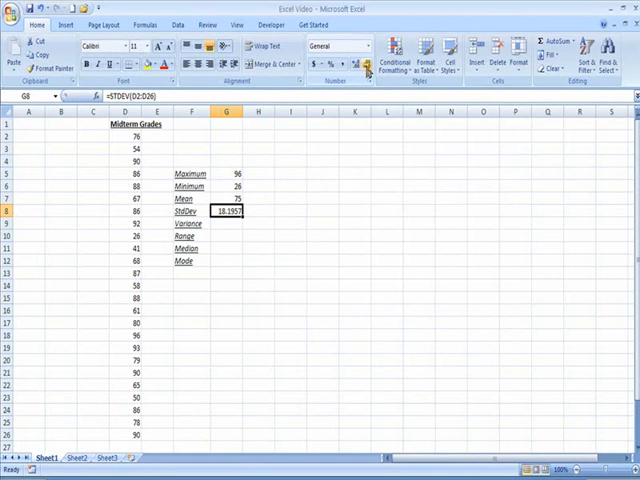
{"action": "mouse_move", "coordinate": [368, 64]}
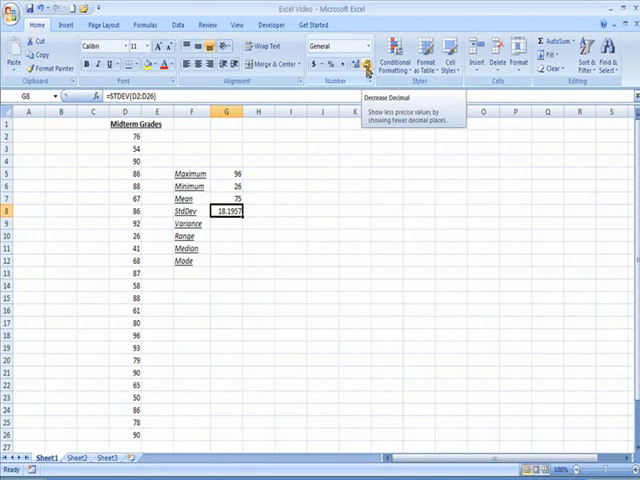
{"action": "left_click", "coordinate": [367, 64]}
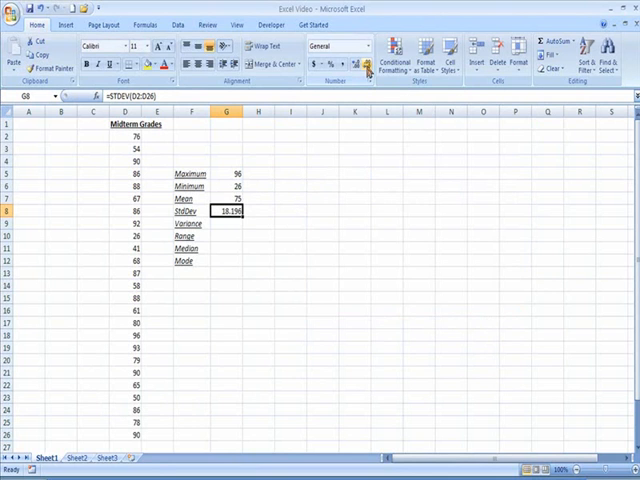
- Round StdDev to 18.20 and enter =VAR(D2:D26) in G9, showing 331.08
{"action": "left_click", "coordinate": [355, 63]}
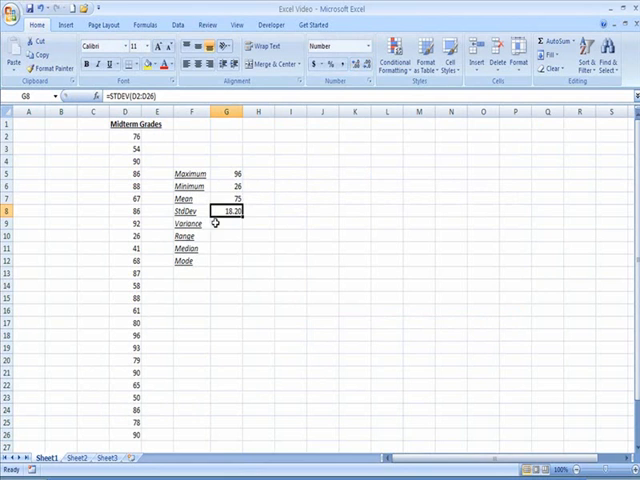
{"action": "left_click", "coordinate": [226, 223]}
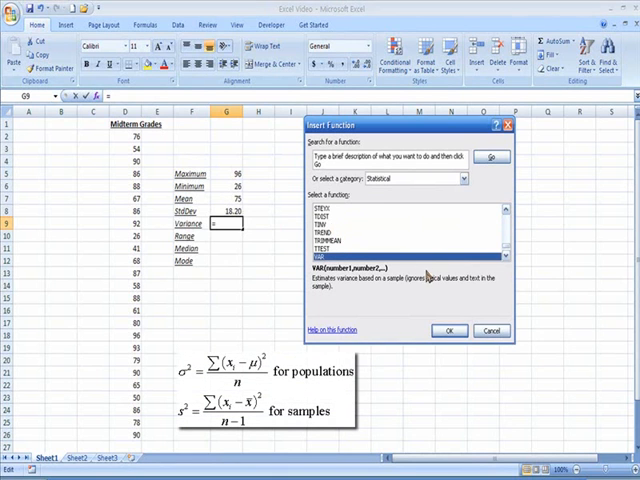
{"action": "mouse_move", "coordinate": [428, 325]}
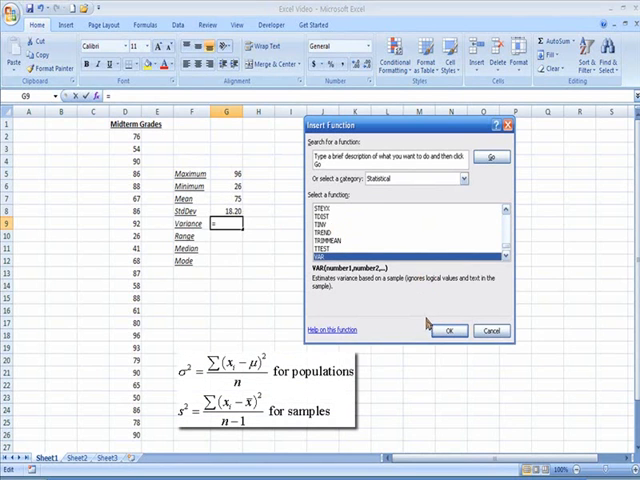
{"action": "left_click", "coordinate": [449, 330]}
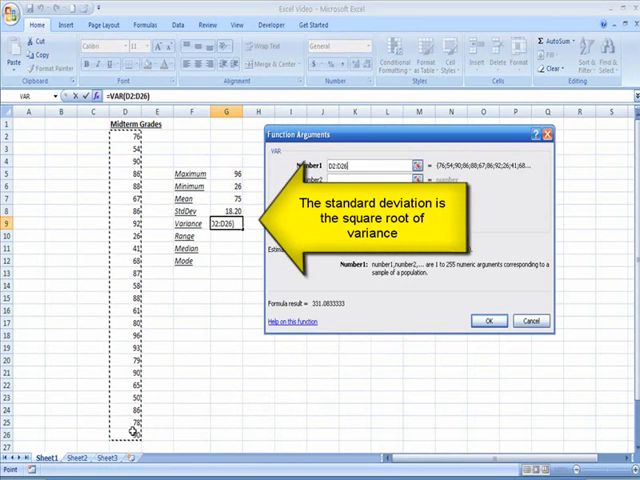
{"action": "left_click", "coordinate": [488, 320]}
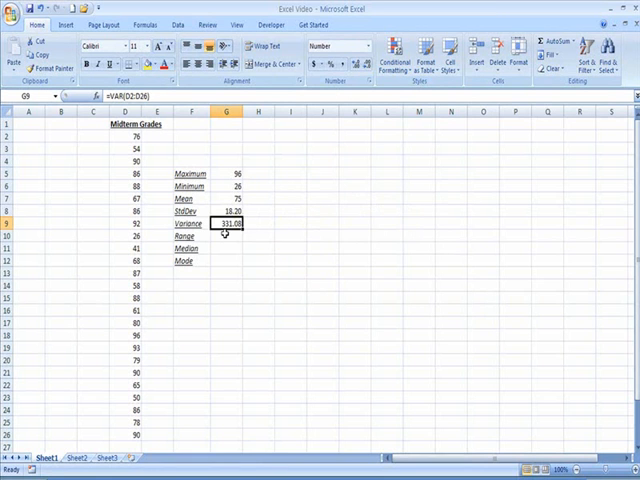
{"action": "left_click", "coordinate": [224, 237]}
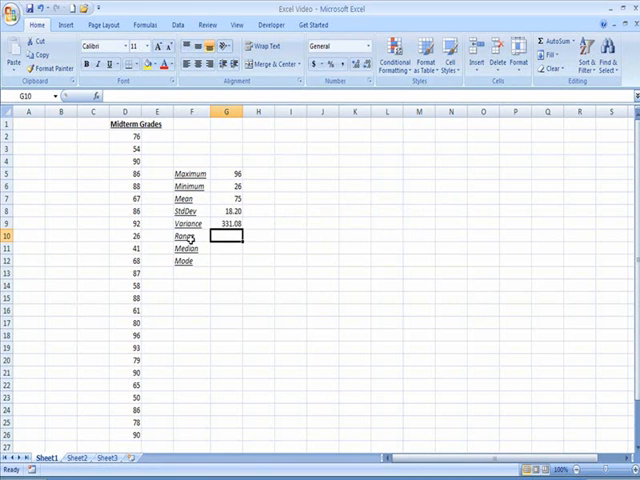
{"action": "mouse_move", "coordinate": [210, 188]}
{"action": "type", "text": "="}
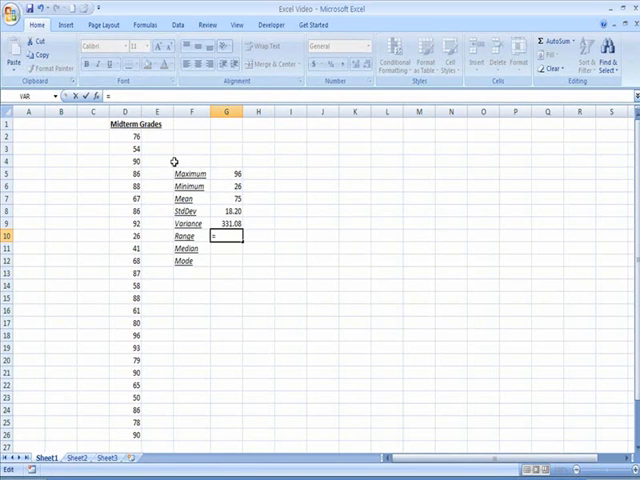
- Enter =G5-G6 in G10 so Range shows 70
{"action": "left_click", "coordinate": [226, 173]}
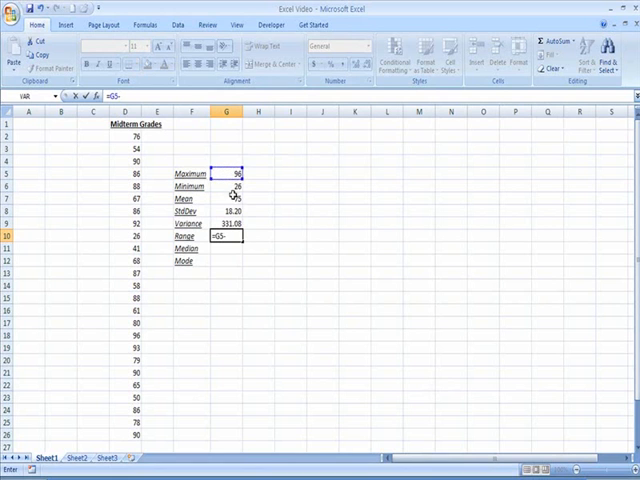
{"action": "left_click", "coordinate": [226, 187]}
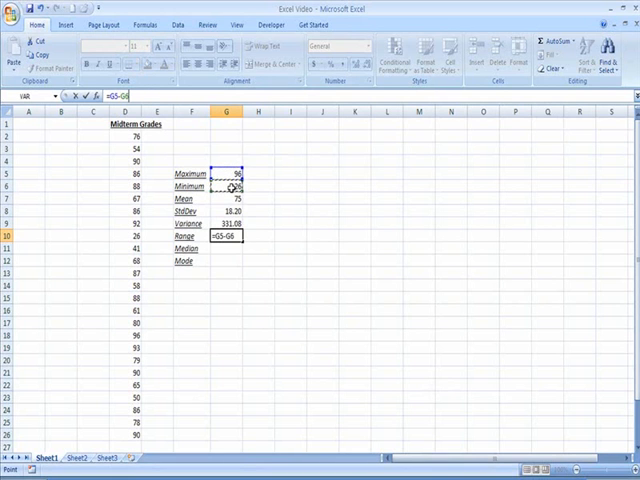
{"action": "key", "text": "Return"}
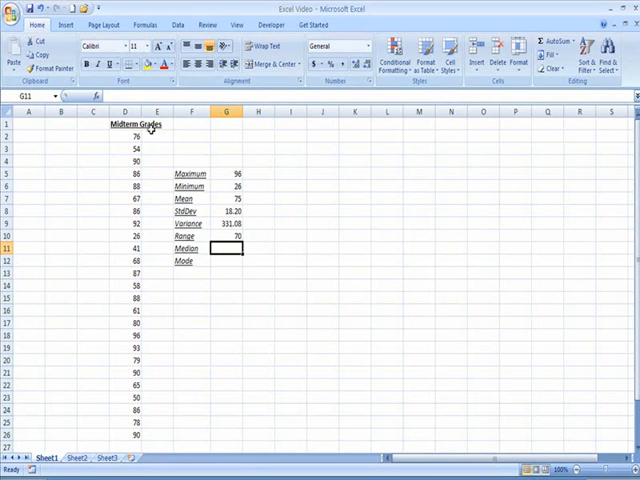
- Enter =MEDIAN(D2:D26) in G11 so Median shows 80
{"action": "left_click", "coordinate": [99, 95]}
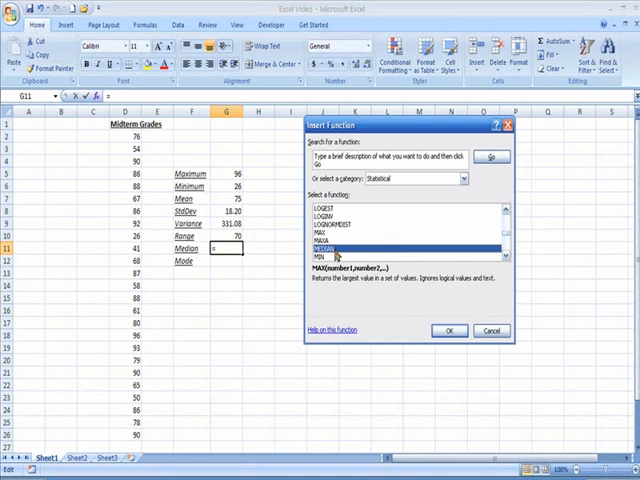
{"action": "left_click", "coordinate": [449, 330]}
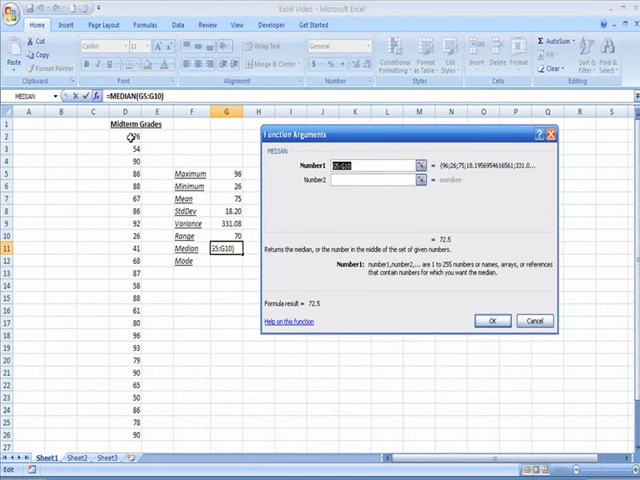
{"action": "left_click_drag", "start_coordinate": [127, 137], "coordinate": [127, 425]}
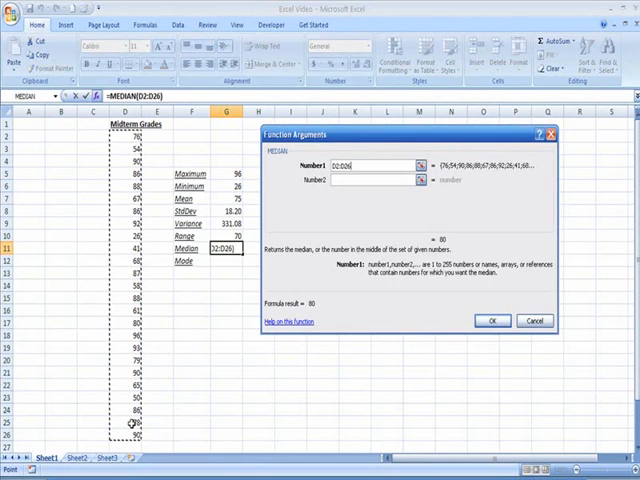
{"action": "left_click", "coordinate": [492, 321]}
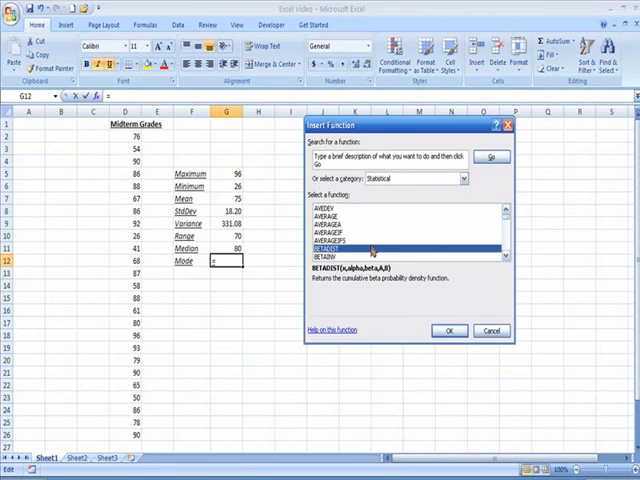
- Enter =MODE(D2:D26) in G12 so Mode shows 90
{"action": "scroll", "scroll_direction": "down", "scroll_amount": 3}
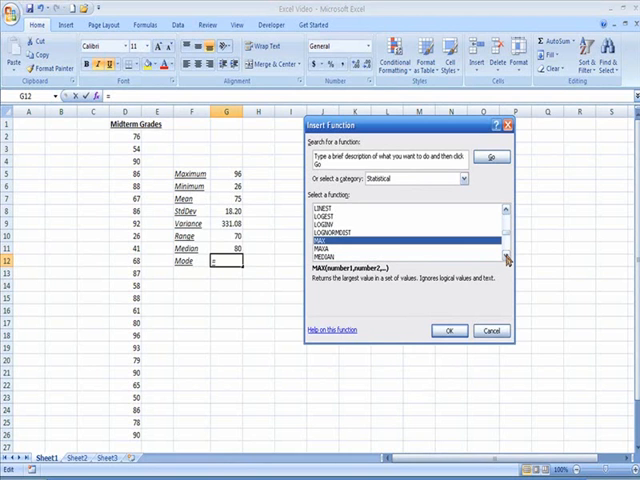
{"action": "scroll", "scroll_direction": "down", "scroll_amount": 3}
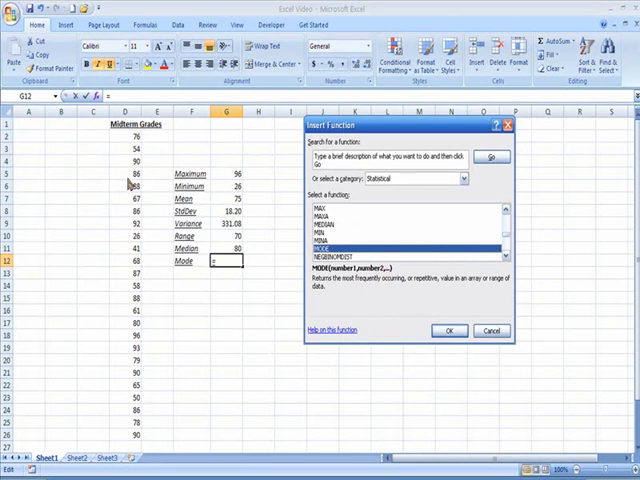
{"action": "left_click", "coordinate": [449, 330]}
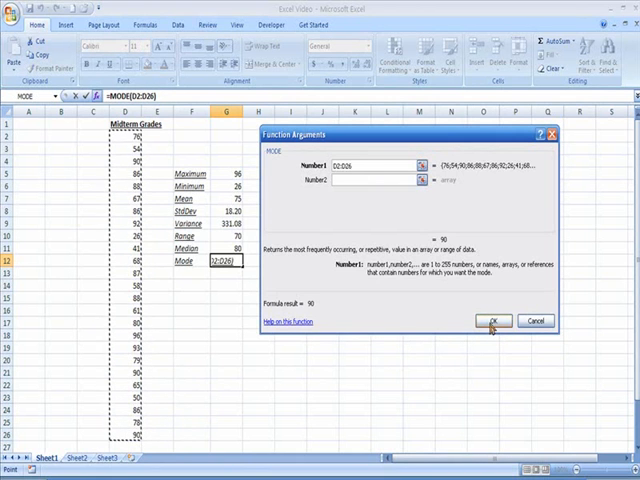
{"action": "left_click", "coordinate": [491, 320]}
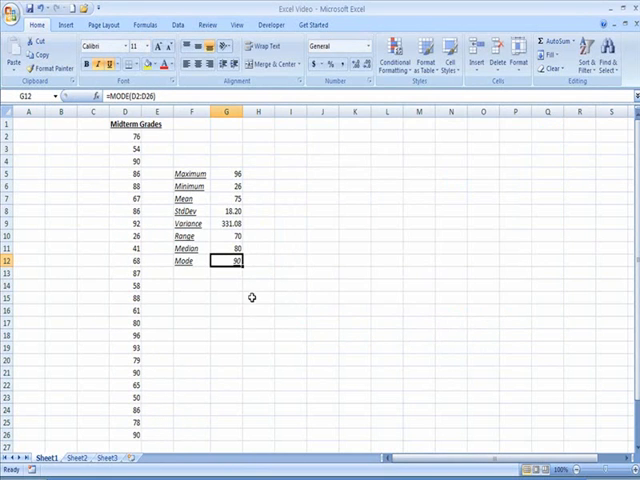
{"action": "left_click", "coordinate": [257, 296]}
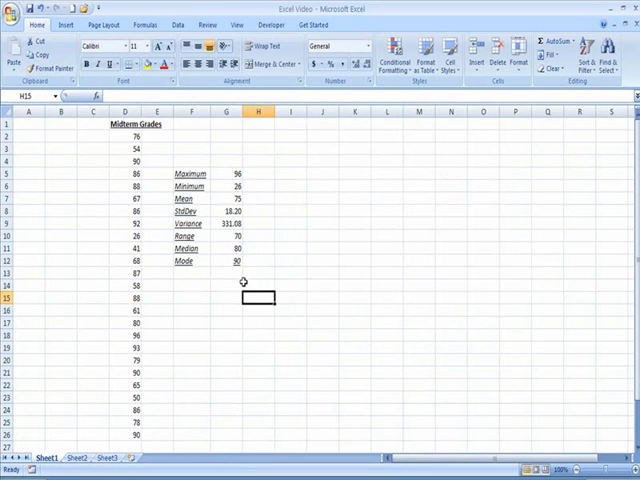